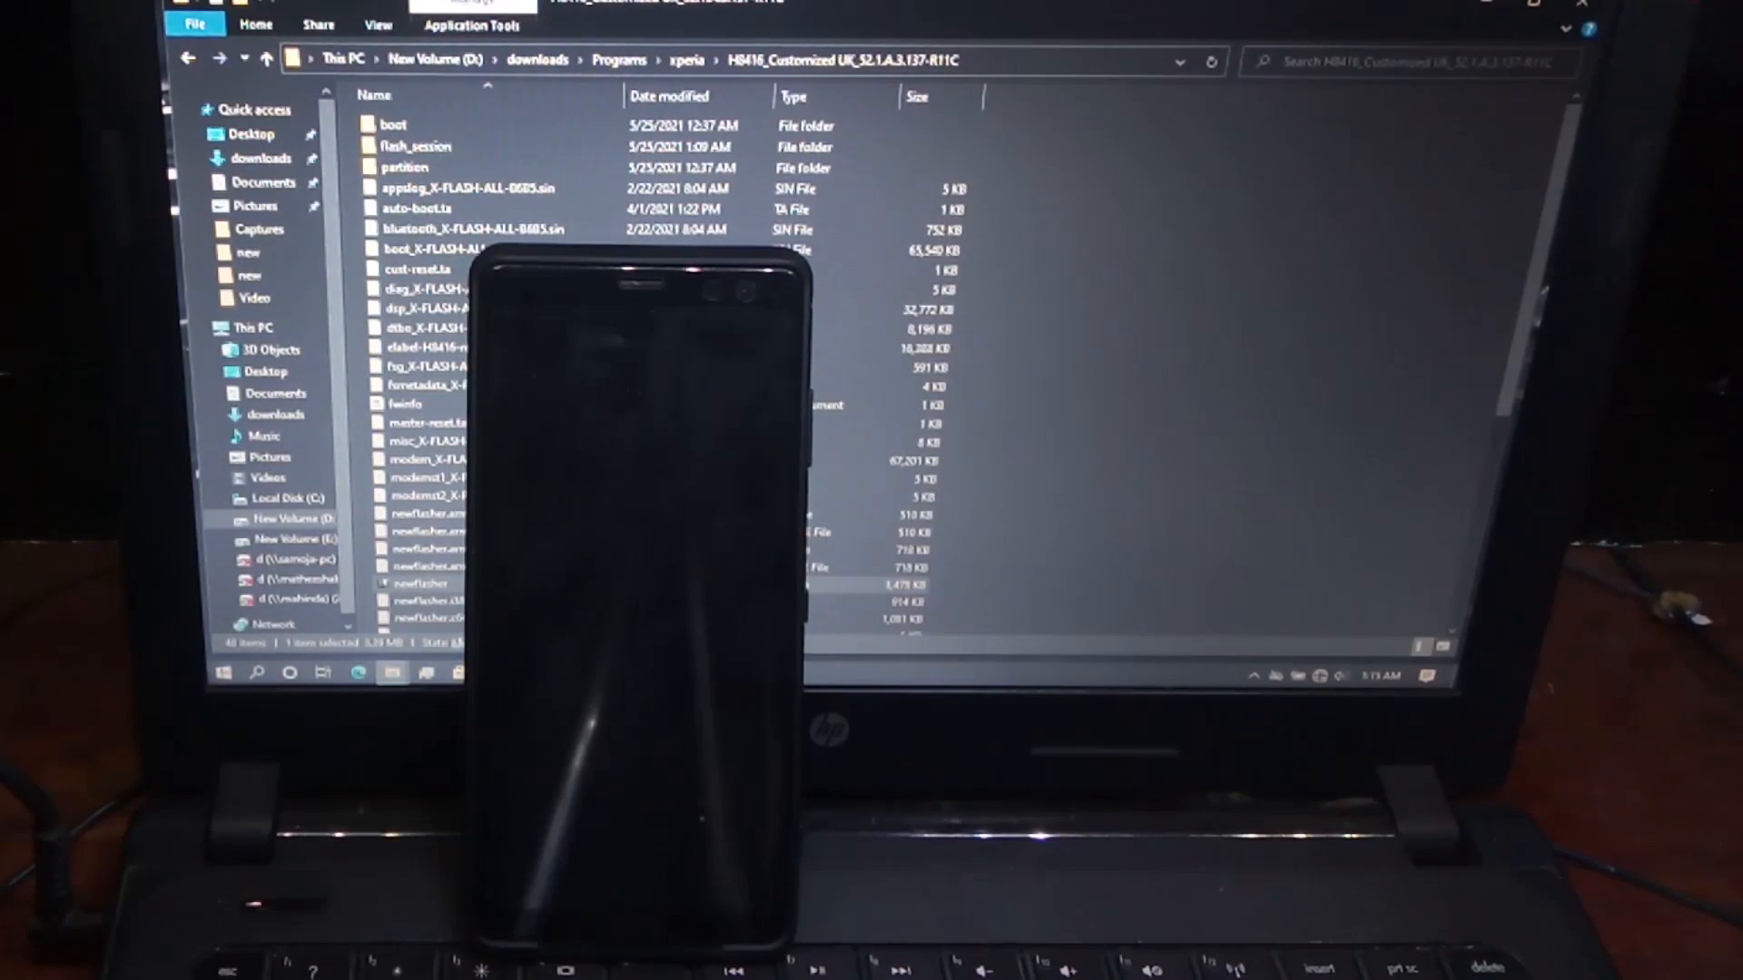
Navigate from the UK firmware folder back to This PC in File Explorer.
left_click(254, 327)
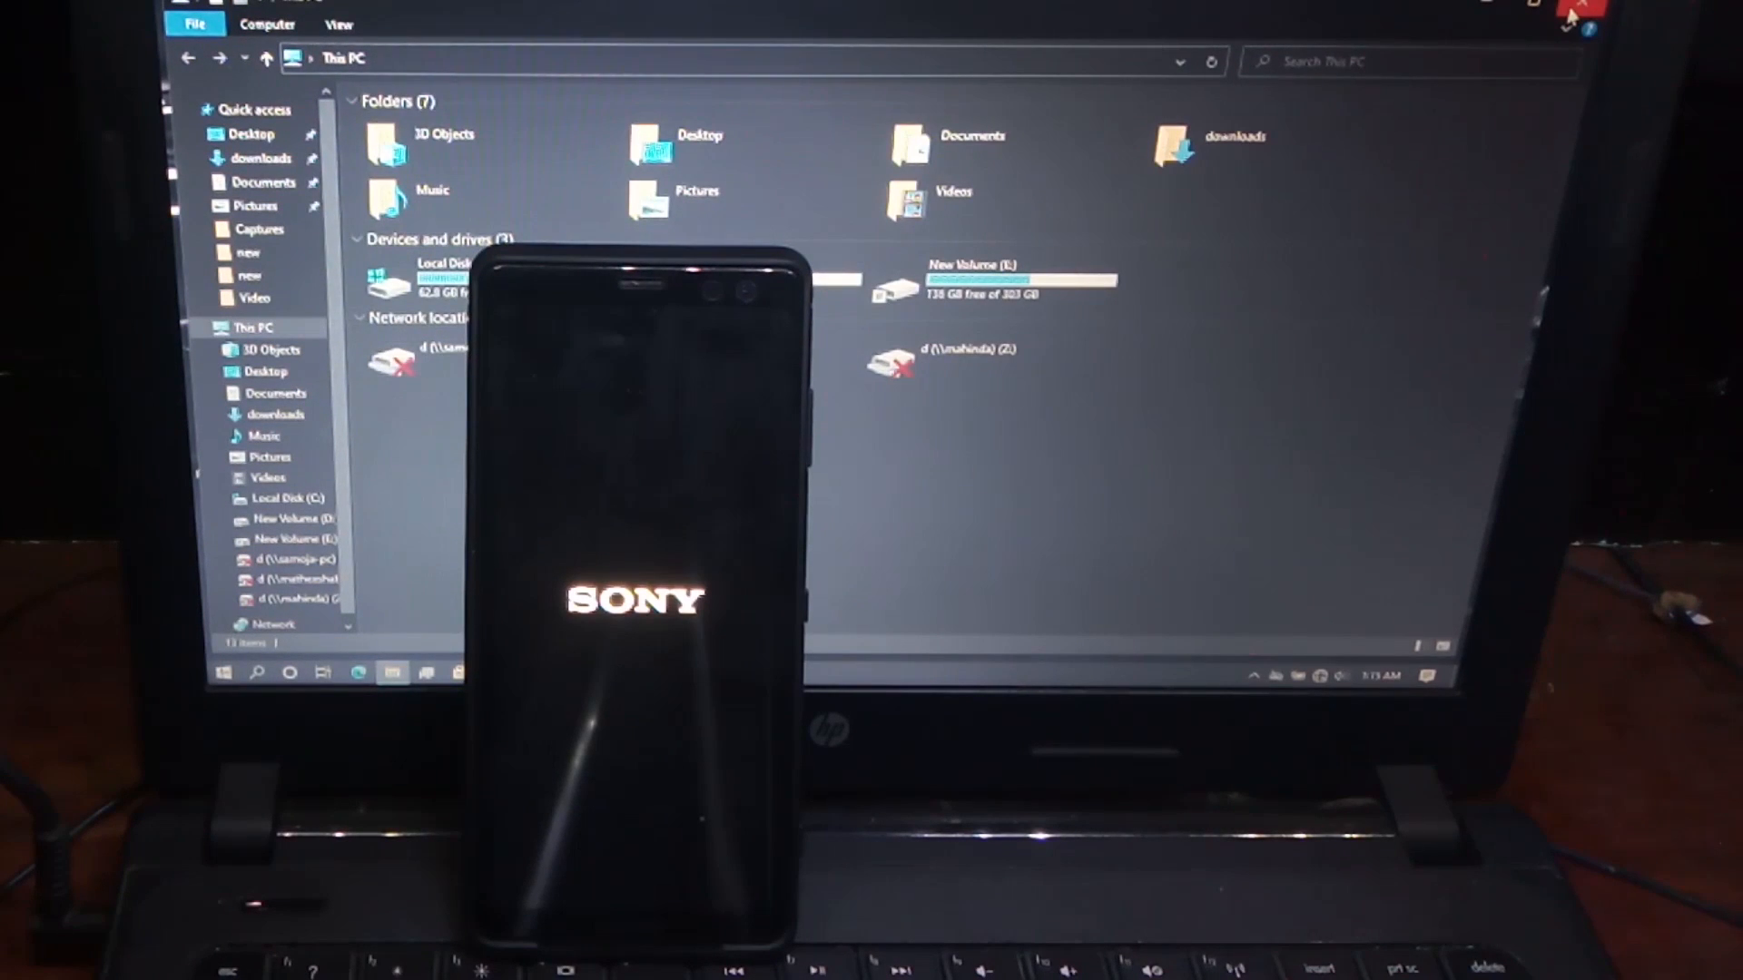